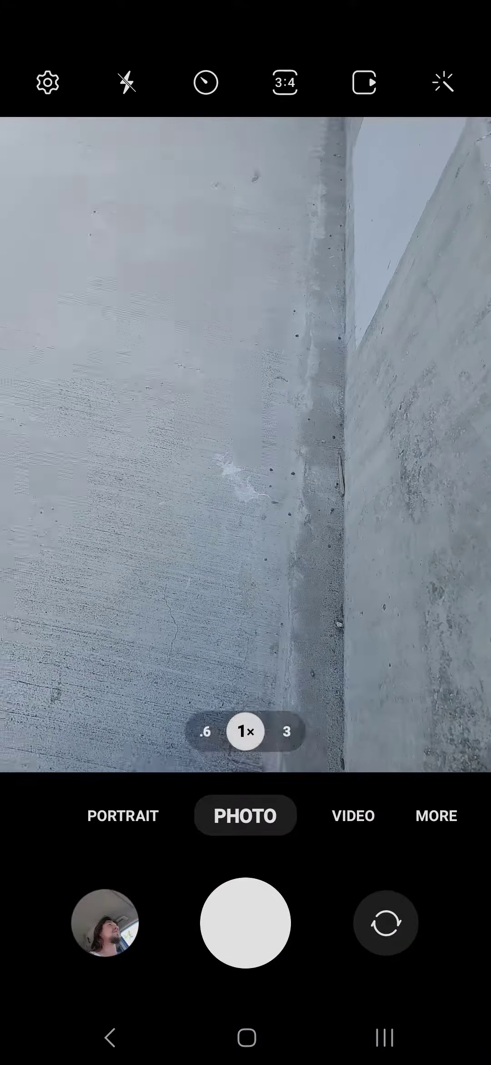
- Flip from the rear lens on the concrete walls to the front selfie camera
click(385, 922)
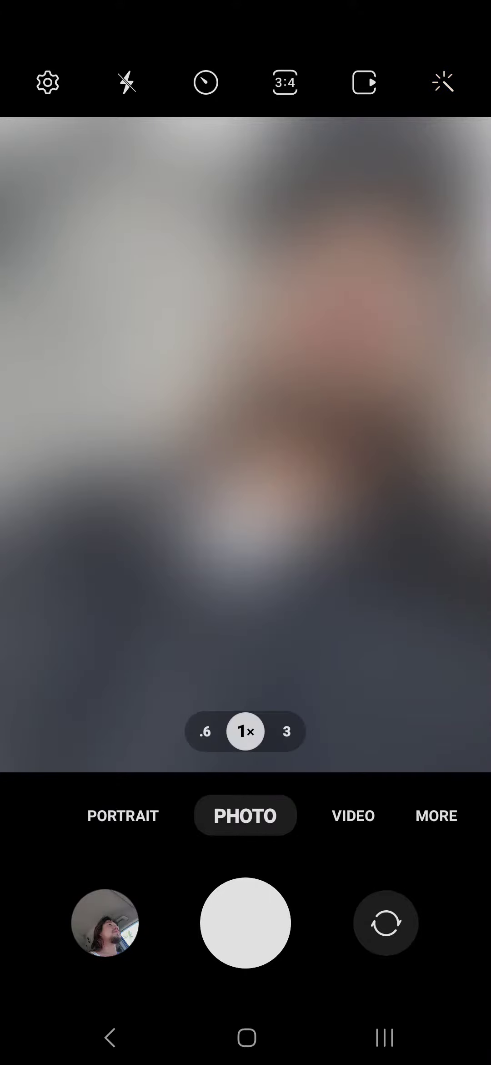
click(205, 732)
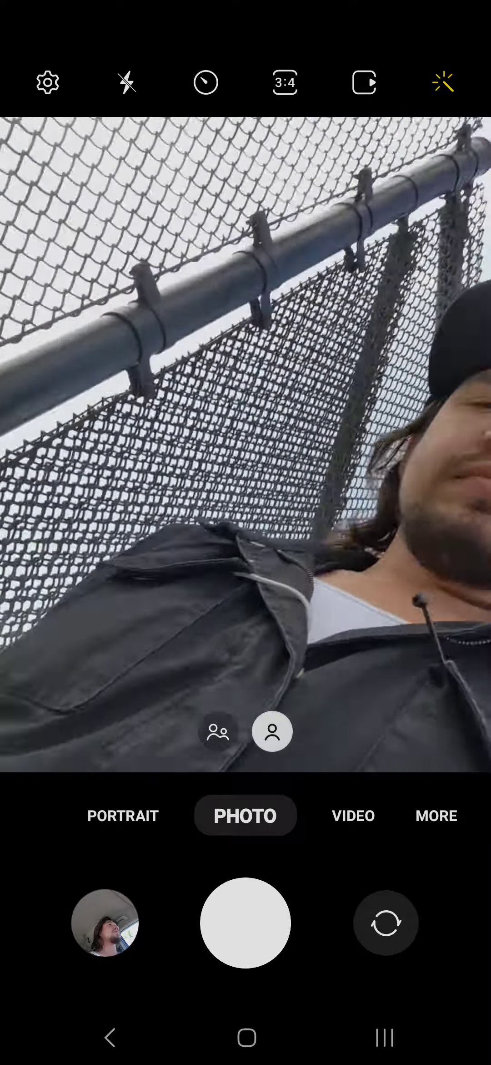
- Flip back to the rear camera, framing the concrete wall at 1x
click(385, 922)
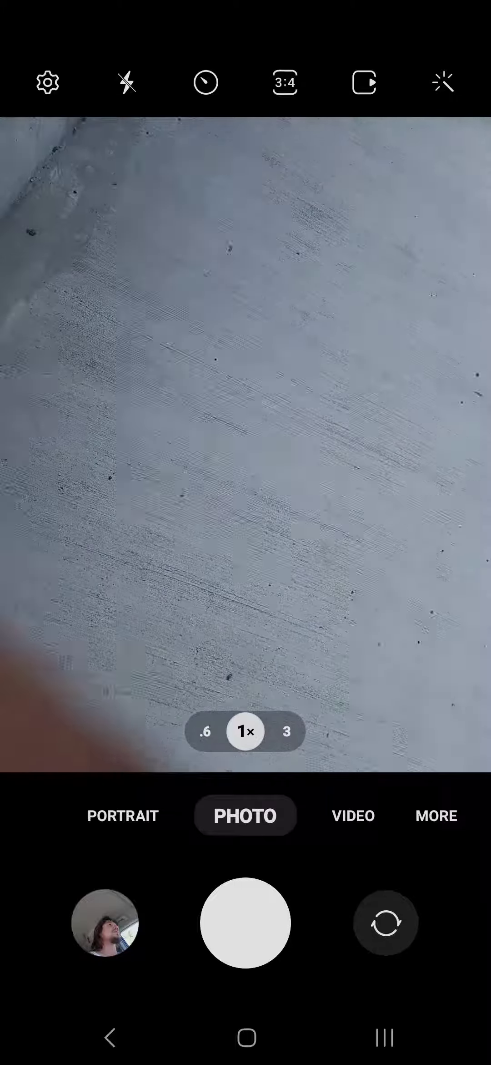